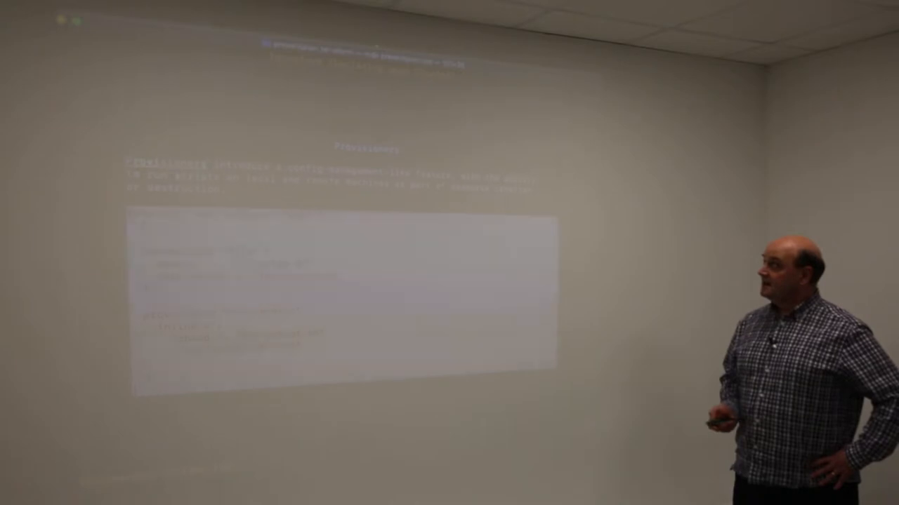
pyautogui.press('right')
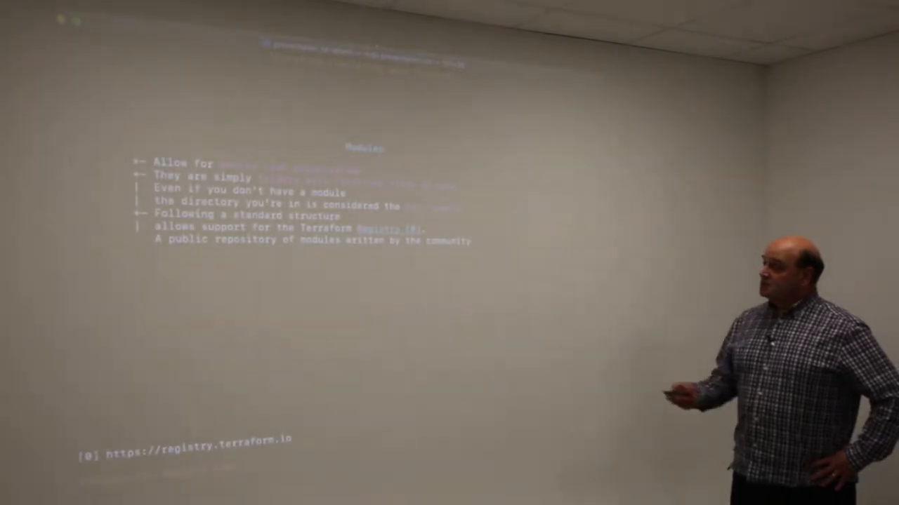